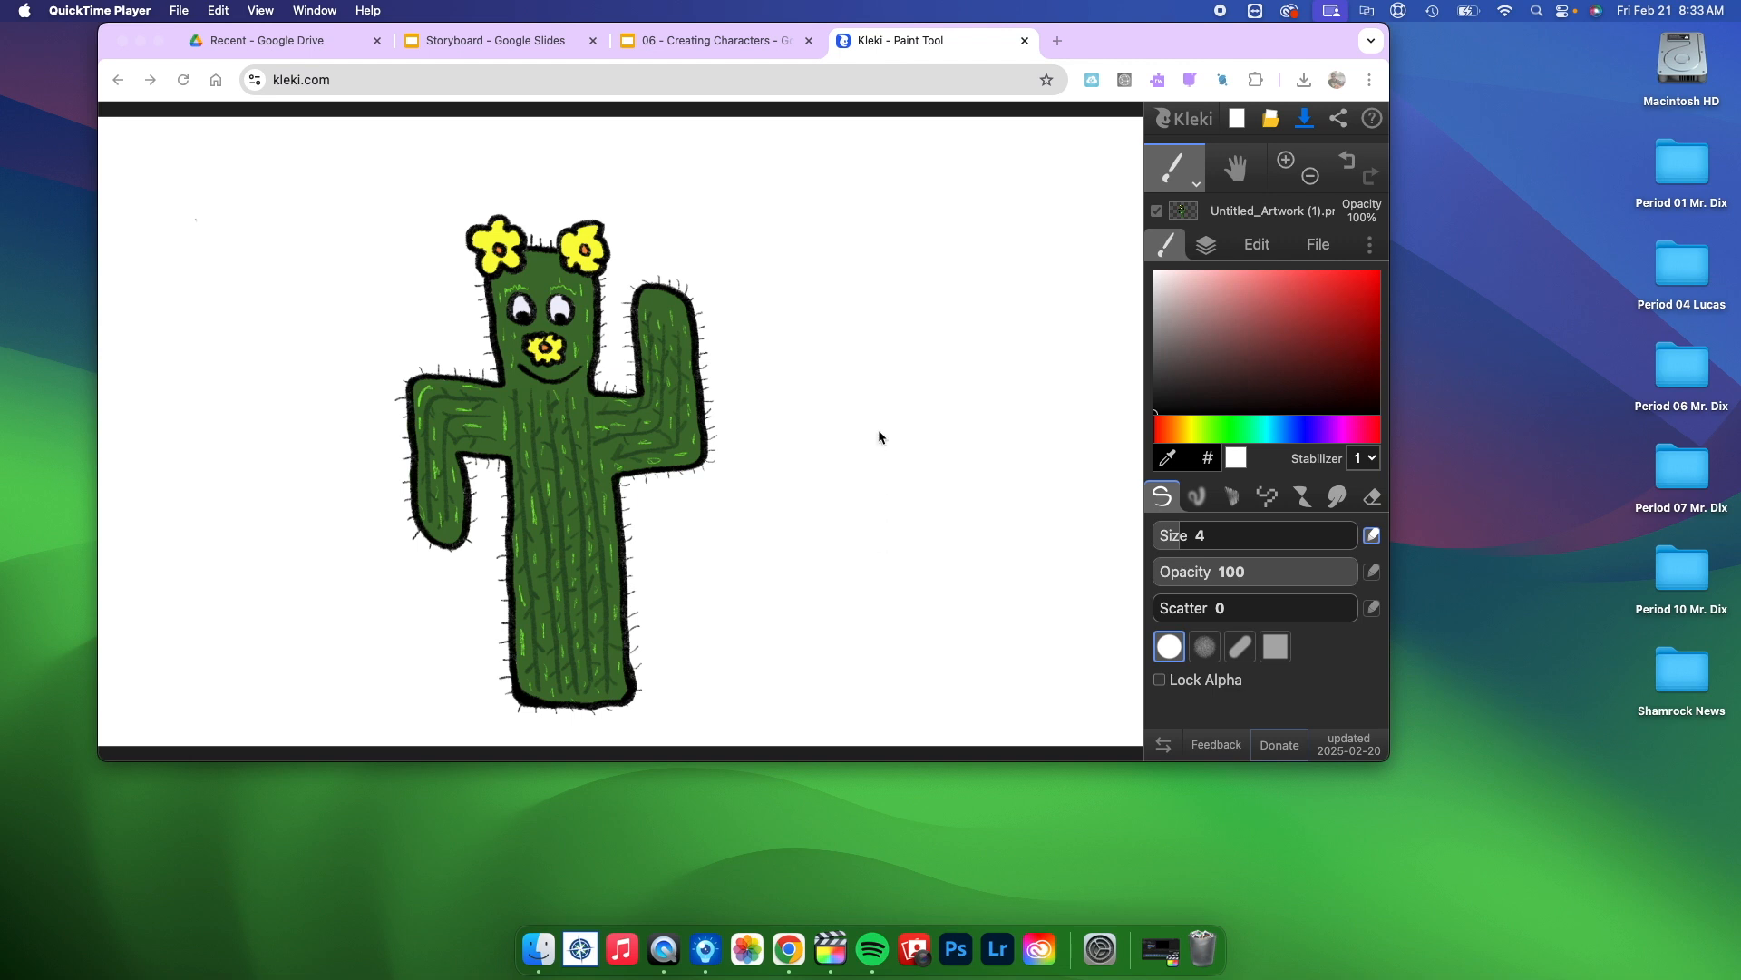
{"action": "mouse_move", "coordinate": [717, 398]}
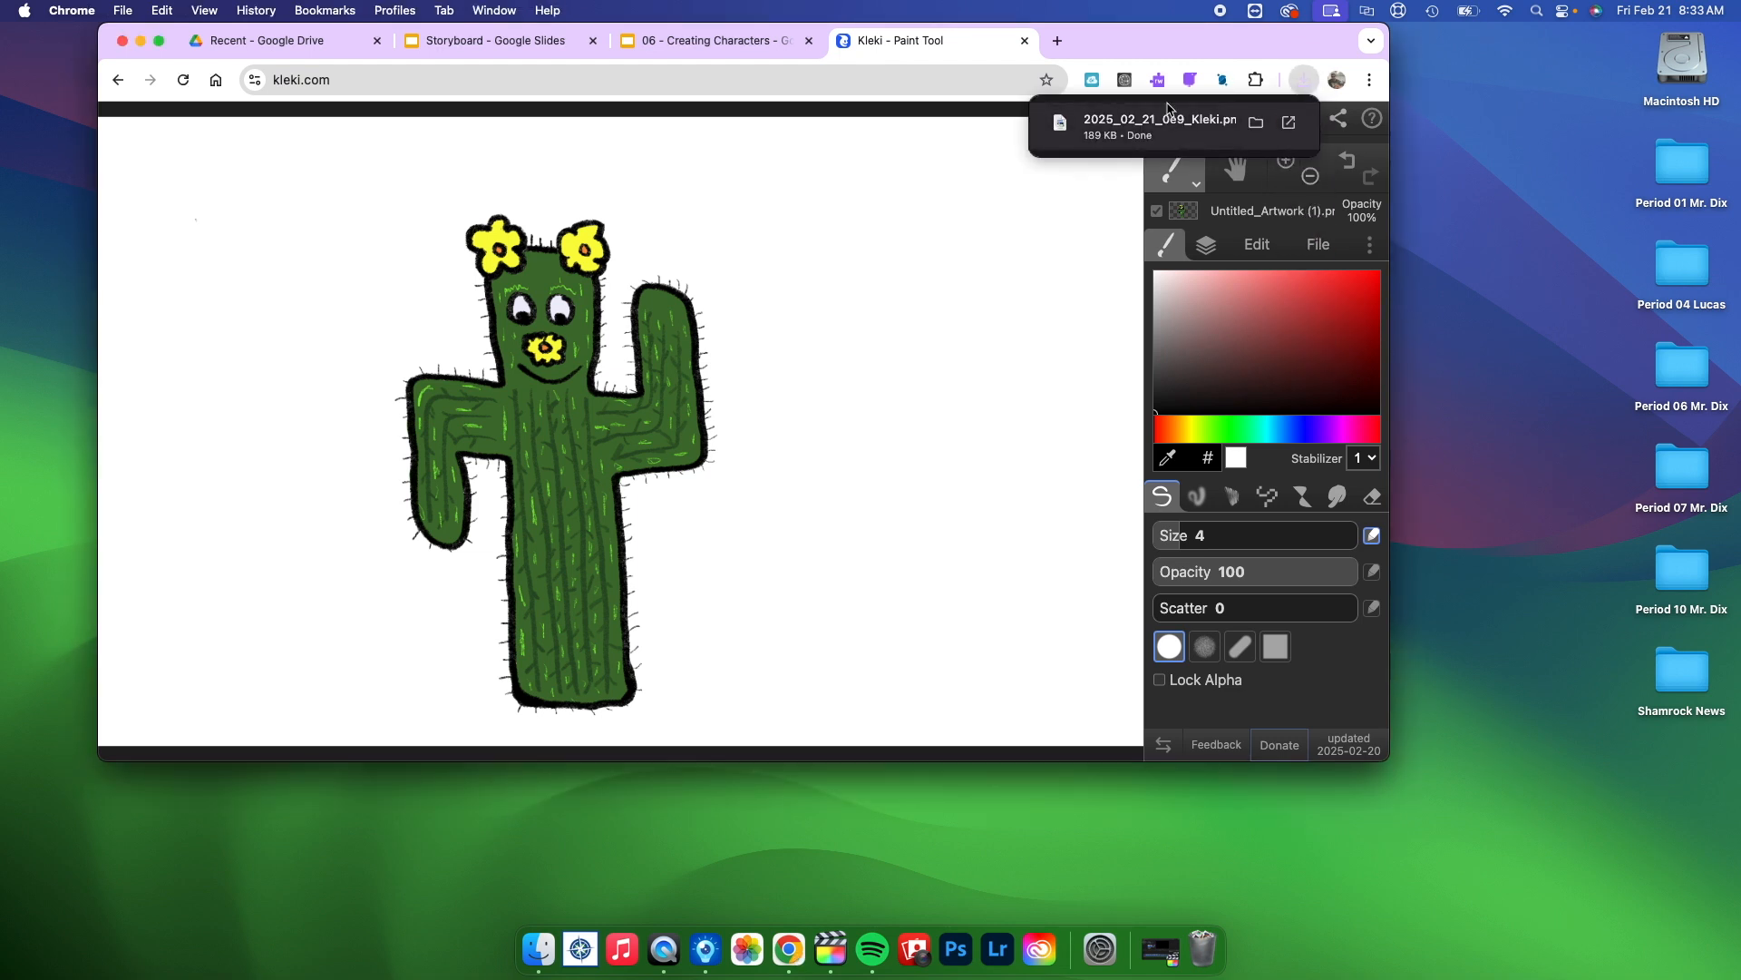
Download the cactus drawing as a PNG from the toolbar.
{"action": "left_click", "coordinate": [501, 42]}
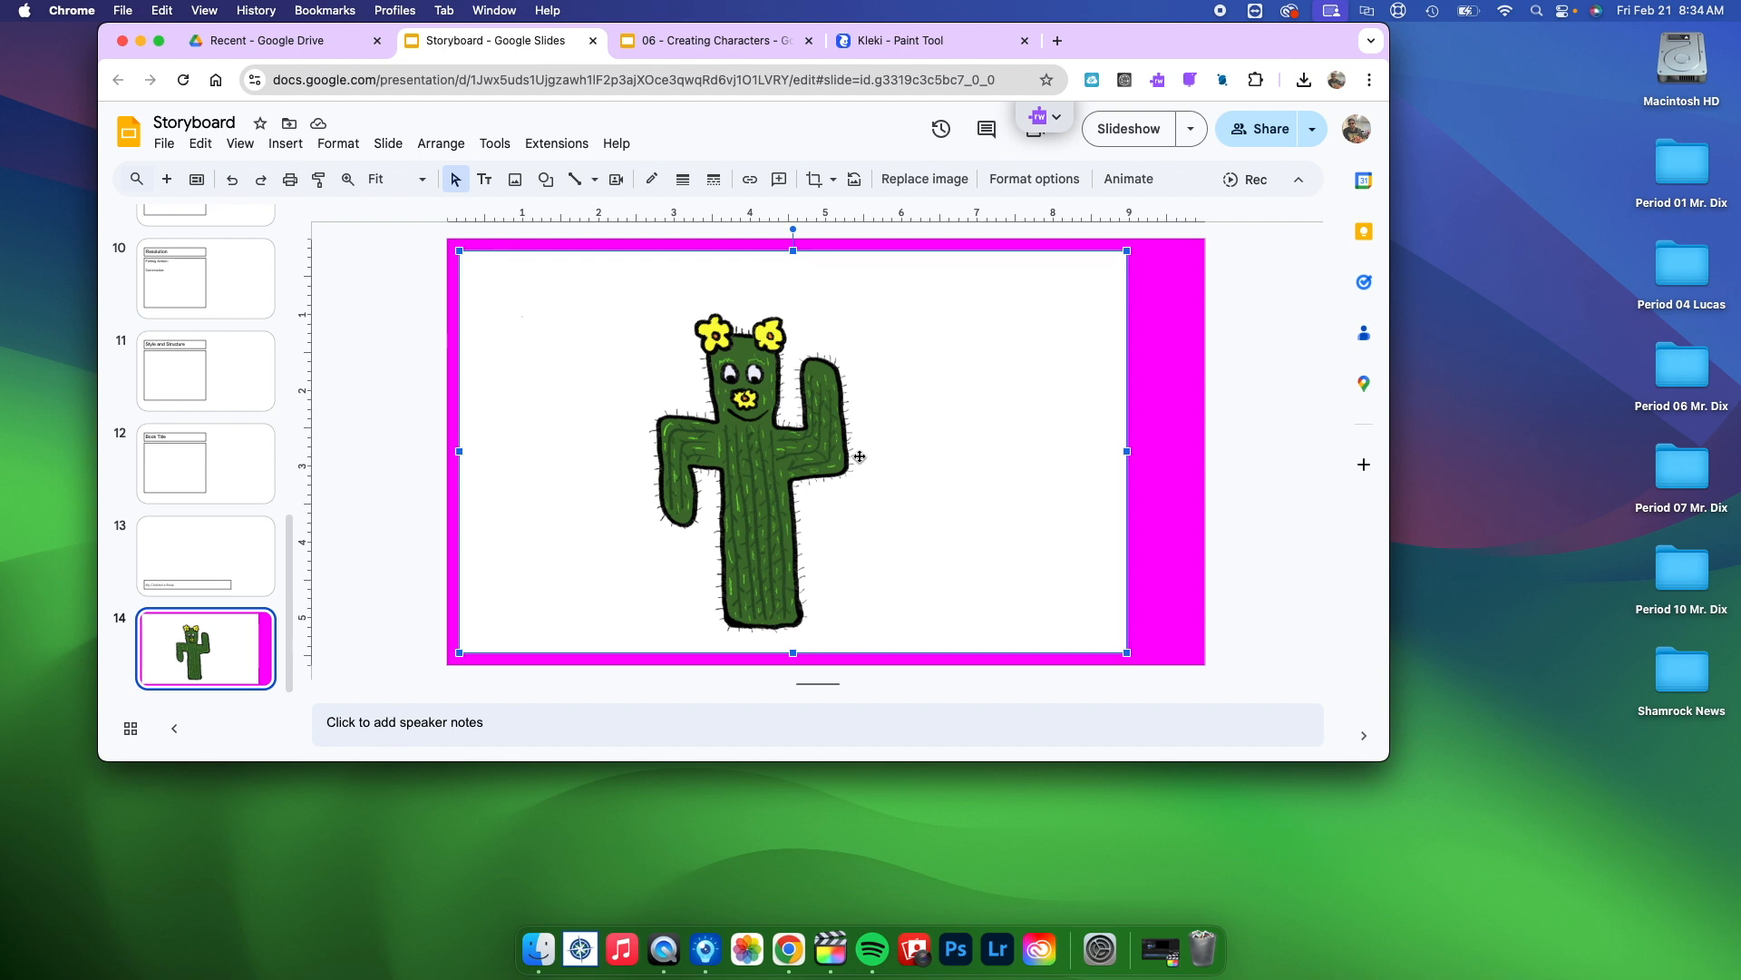
{"action": "mouse_move", "coordinate": [898, 465]}
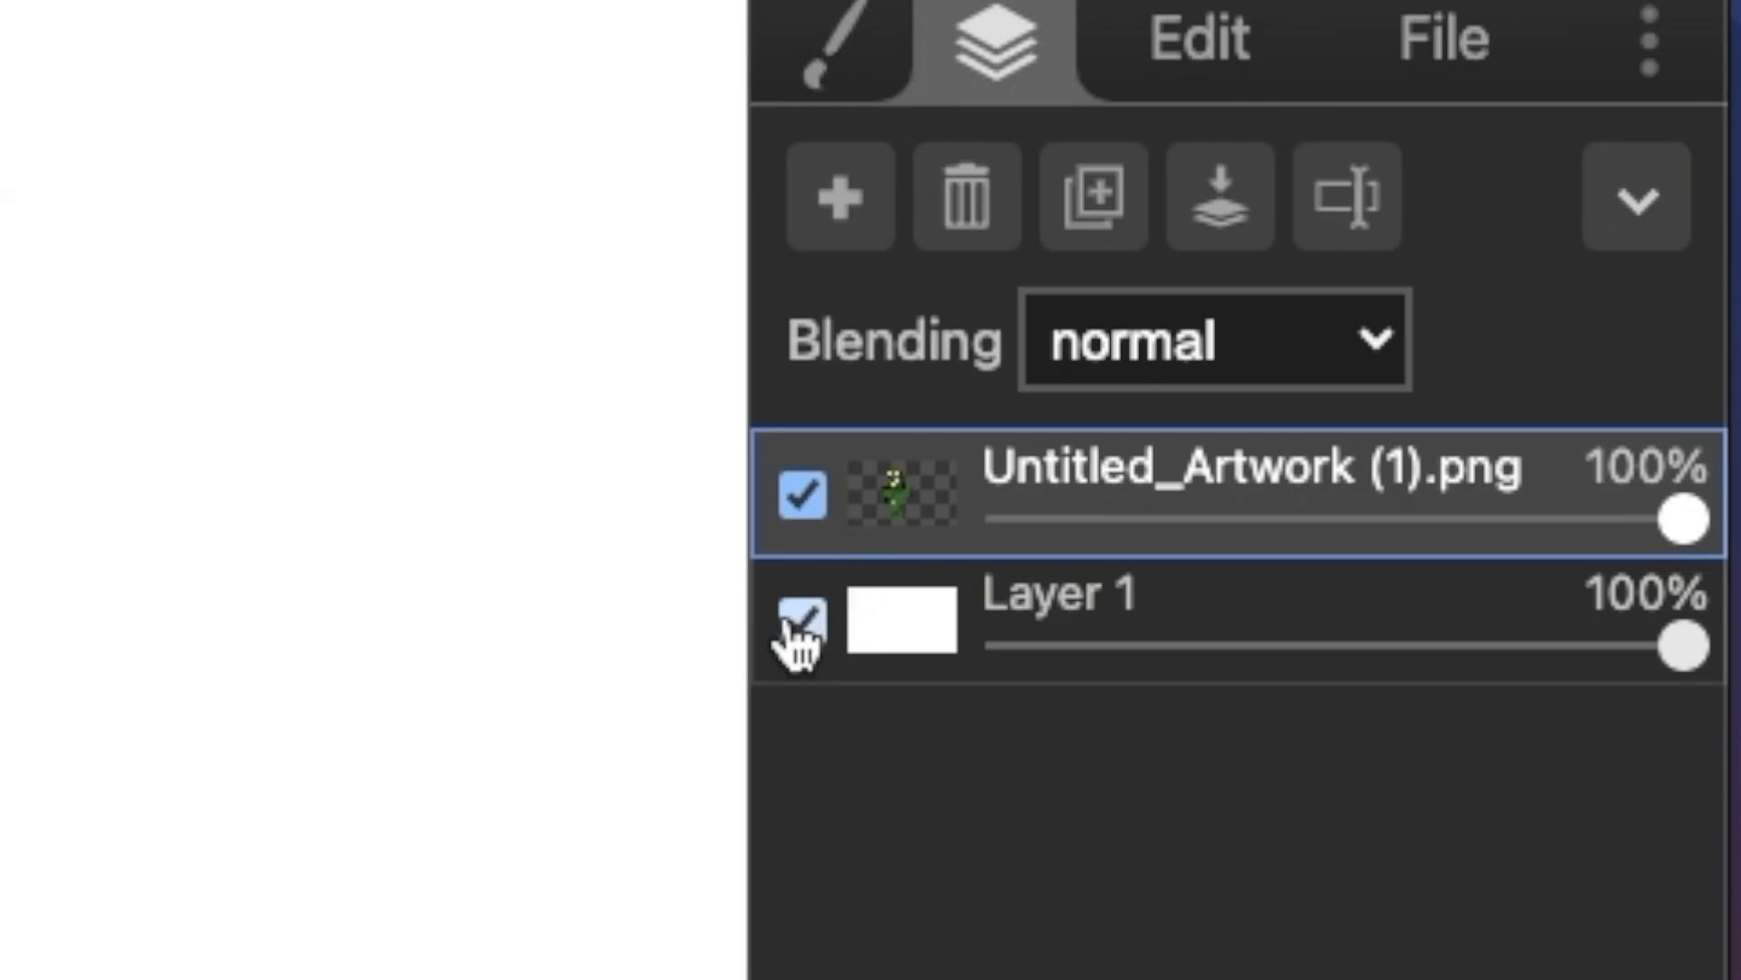
Hide Layer 1 so the cactus sits on transparency and download it again as a PNG.
{"action": "left_click", "coordinate": [803, 620]}
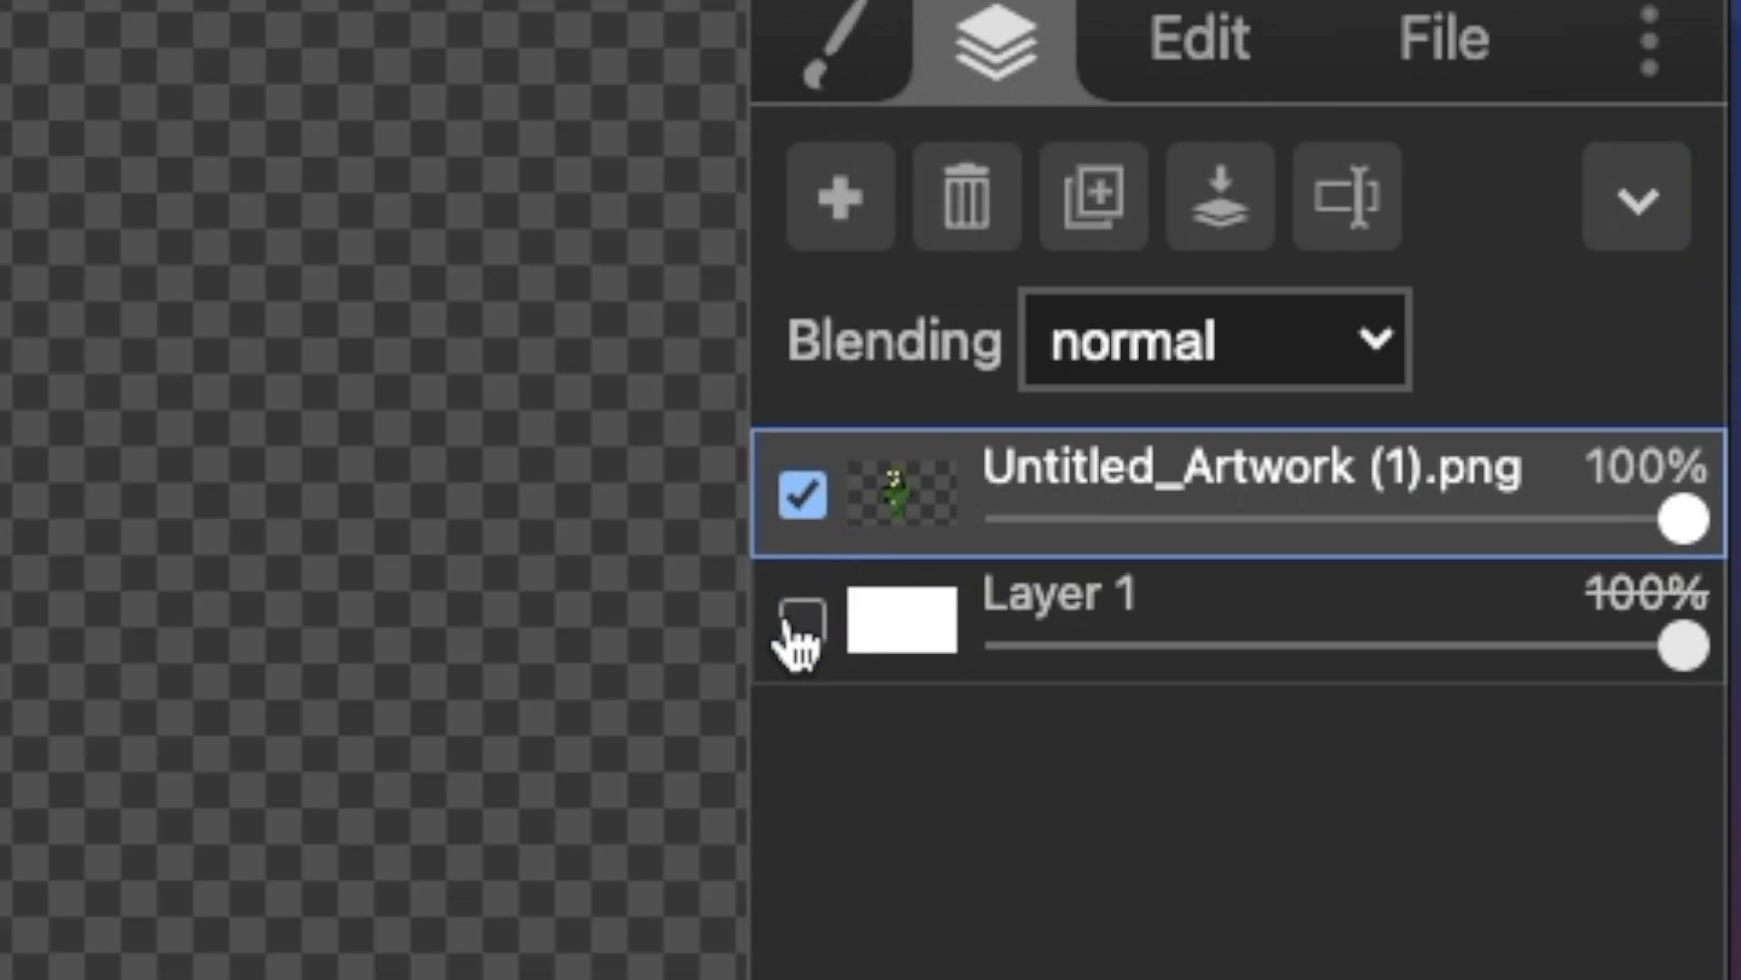
{"action": "left_click", "coordinate": [802, 620]}
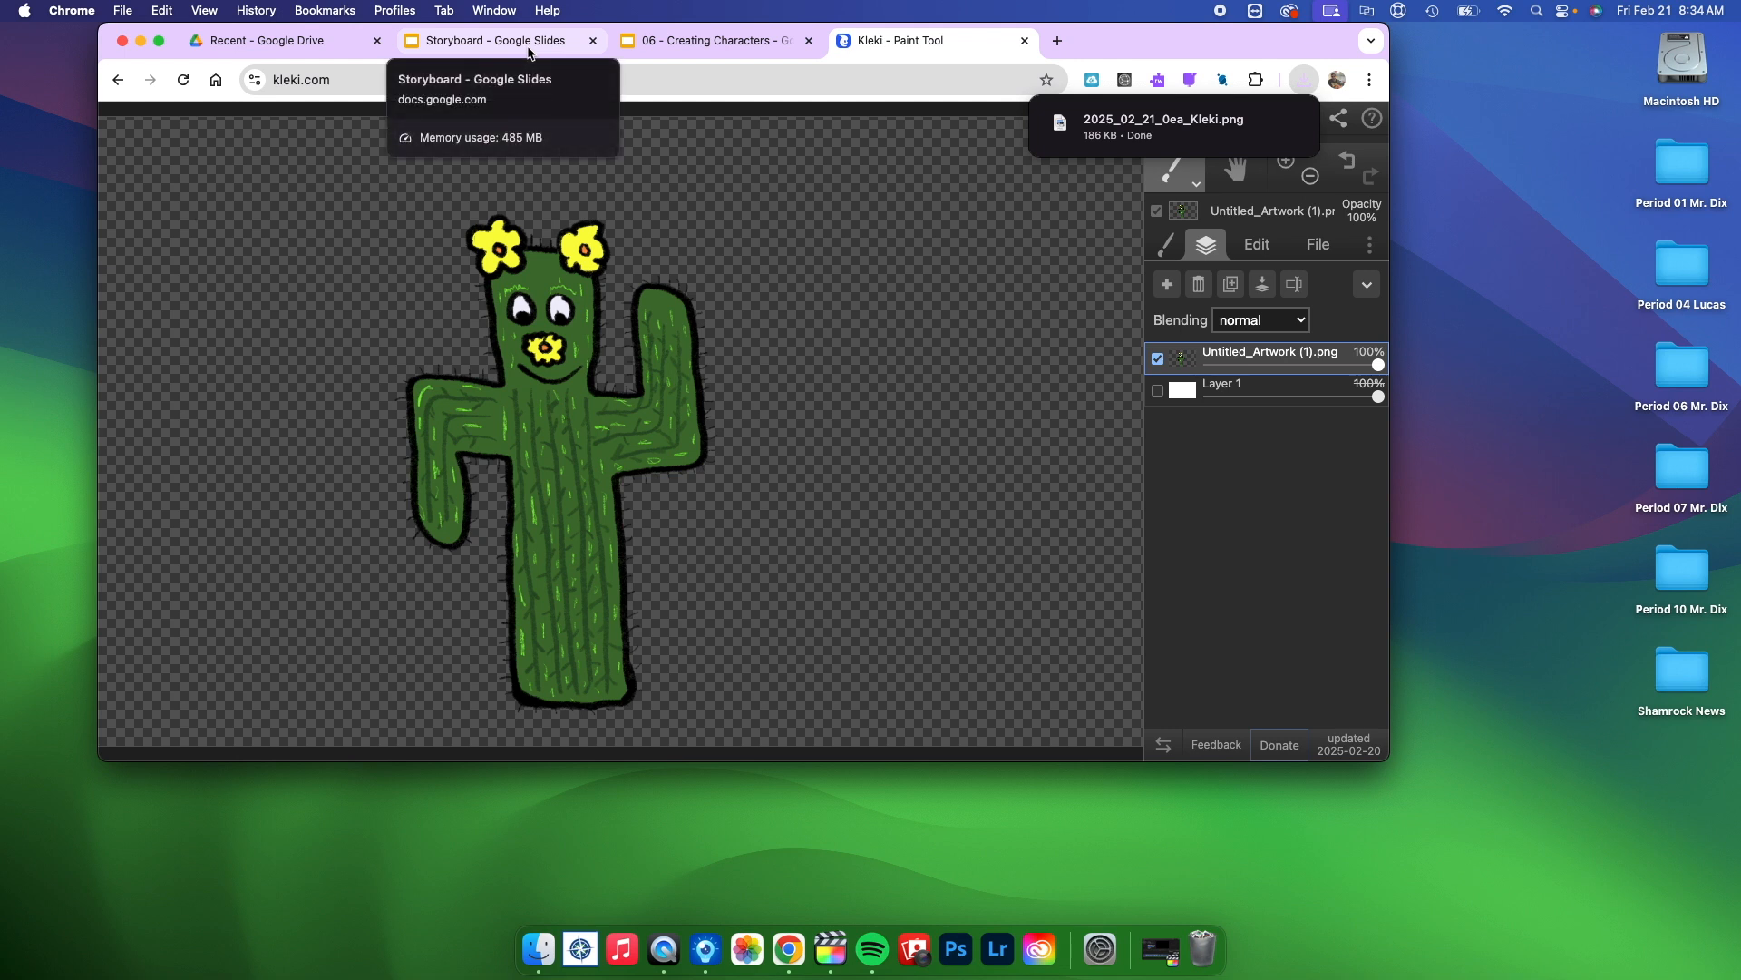
Replace the slide image with the transparent cactus PNG and shift it slightly right on the magenta slide.
{"action": "left_click", "coordinate": [500, 40]}
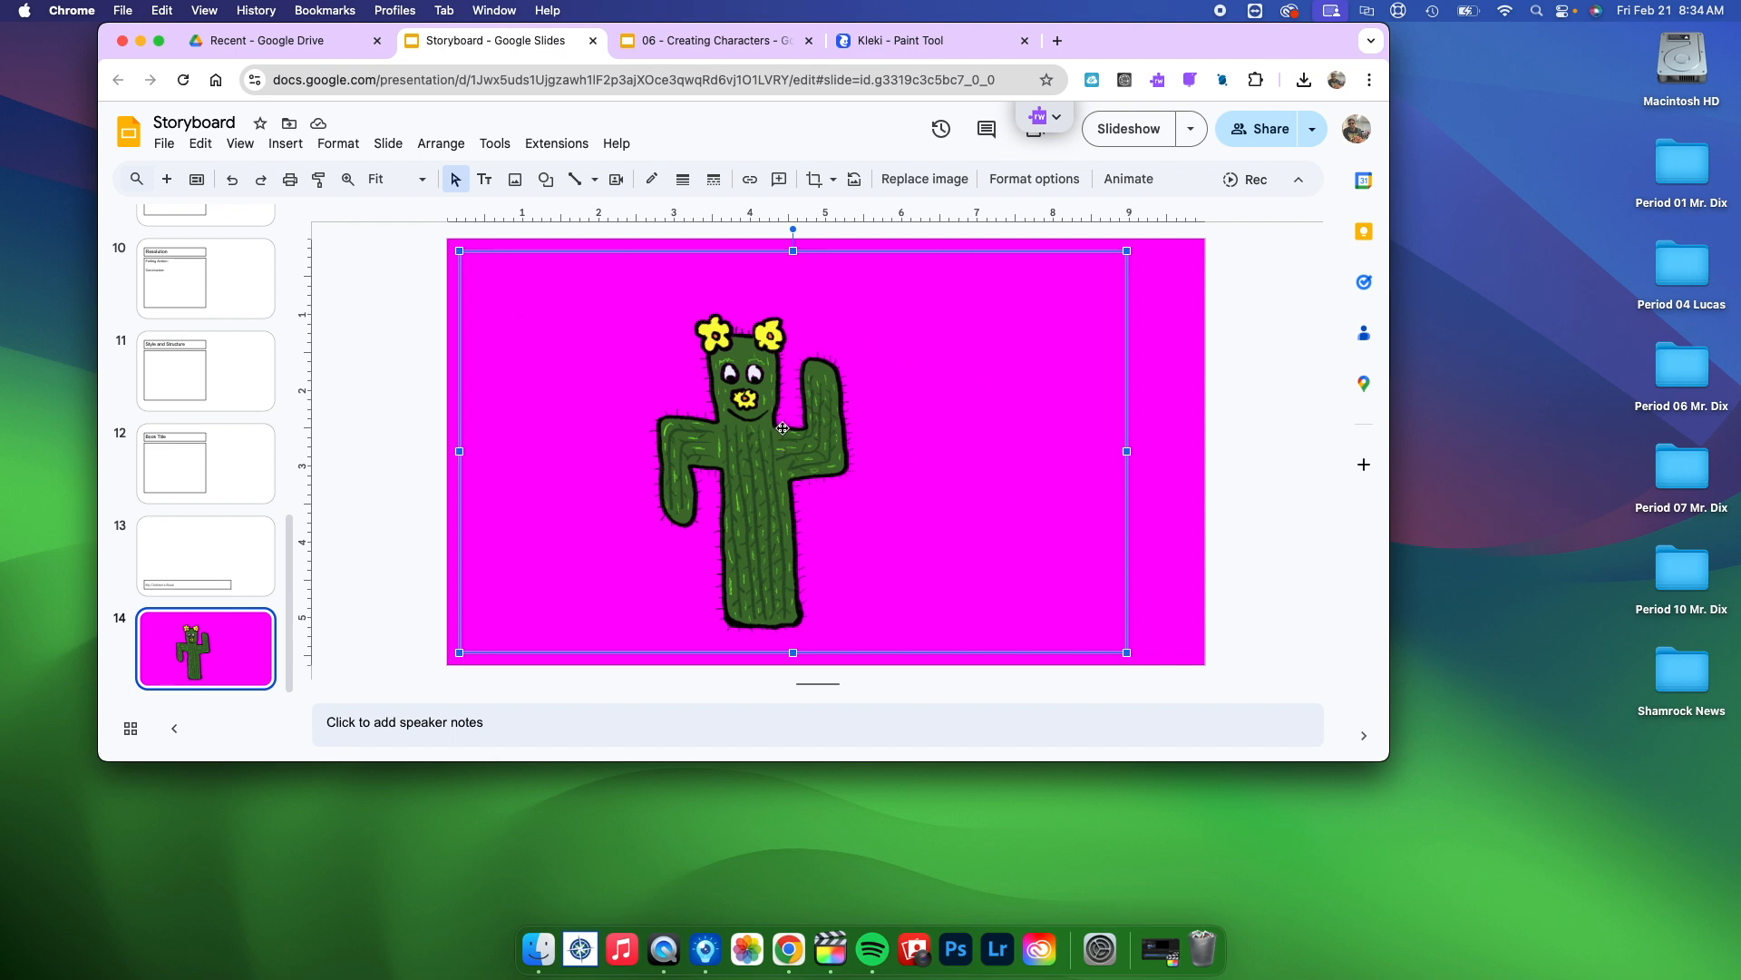
{"action": "left_click_drag", "start_coordinate": [755, 466], "coordinate": [800, 477]}
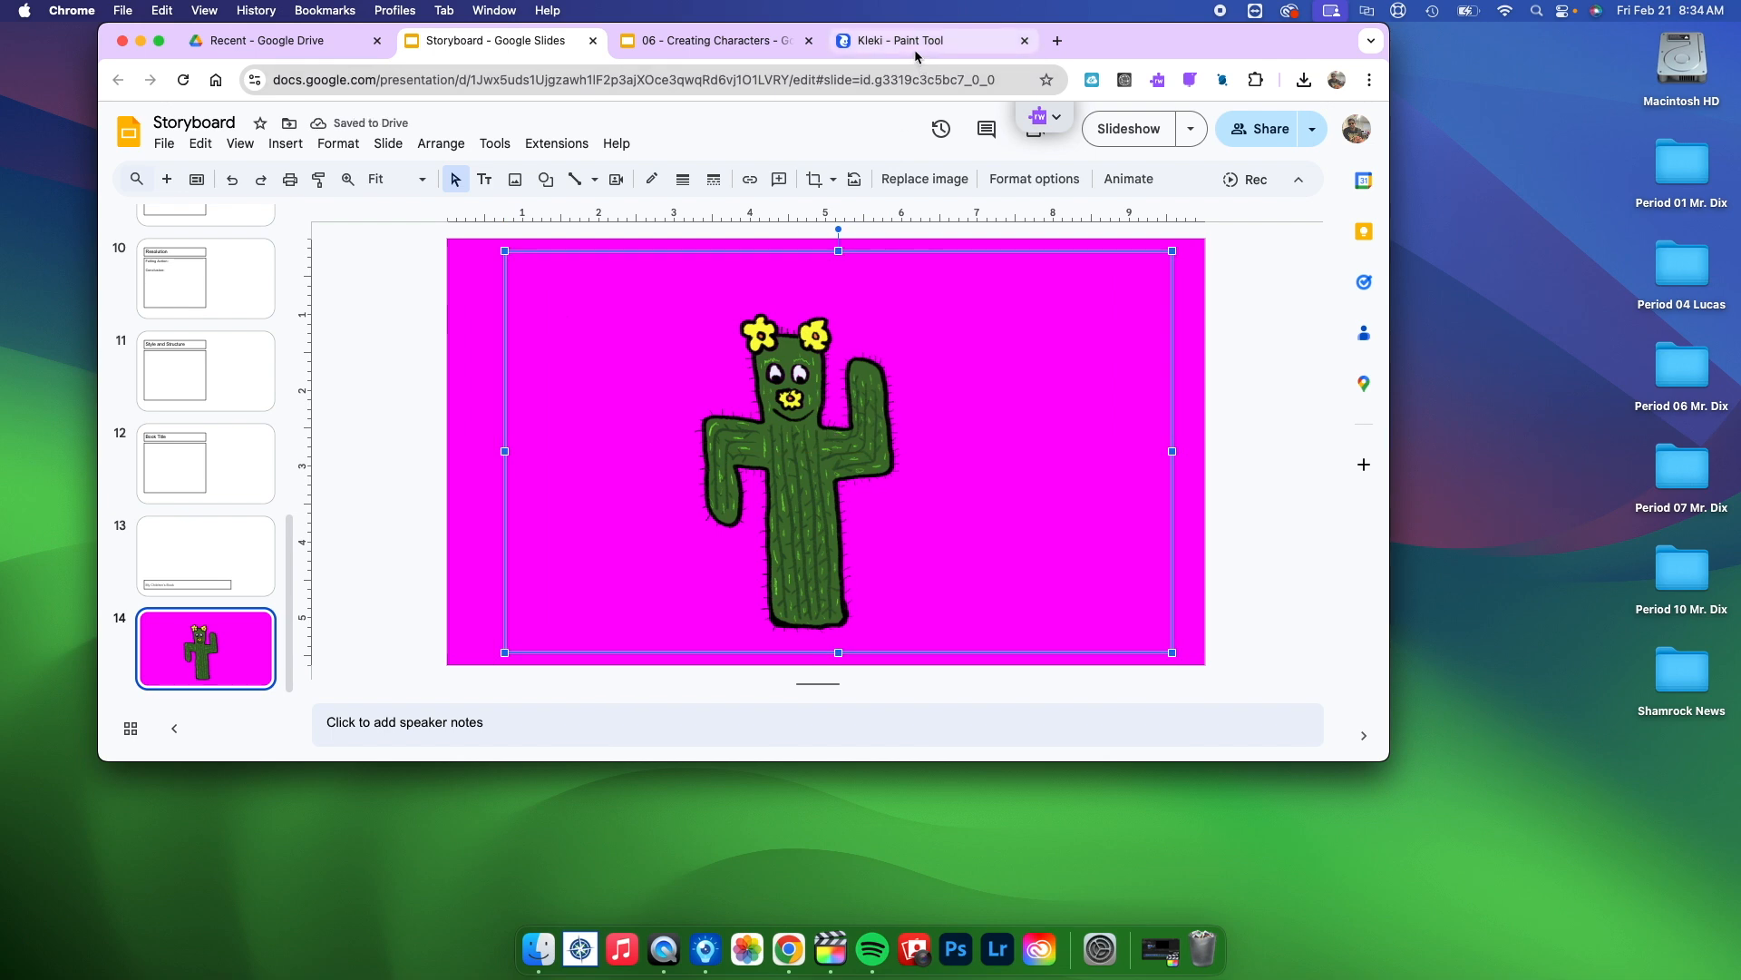
{"action": "left_click", "coordinate": [894, 40]}
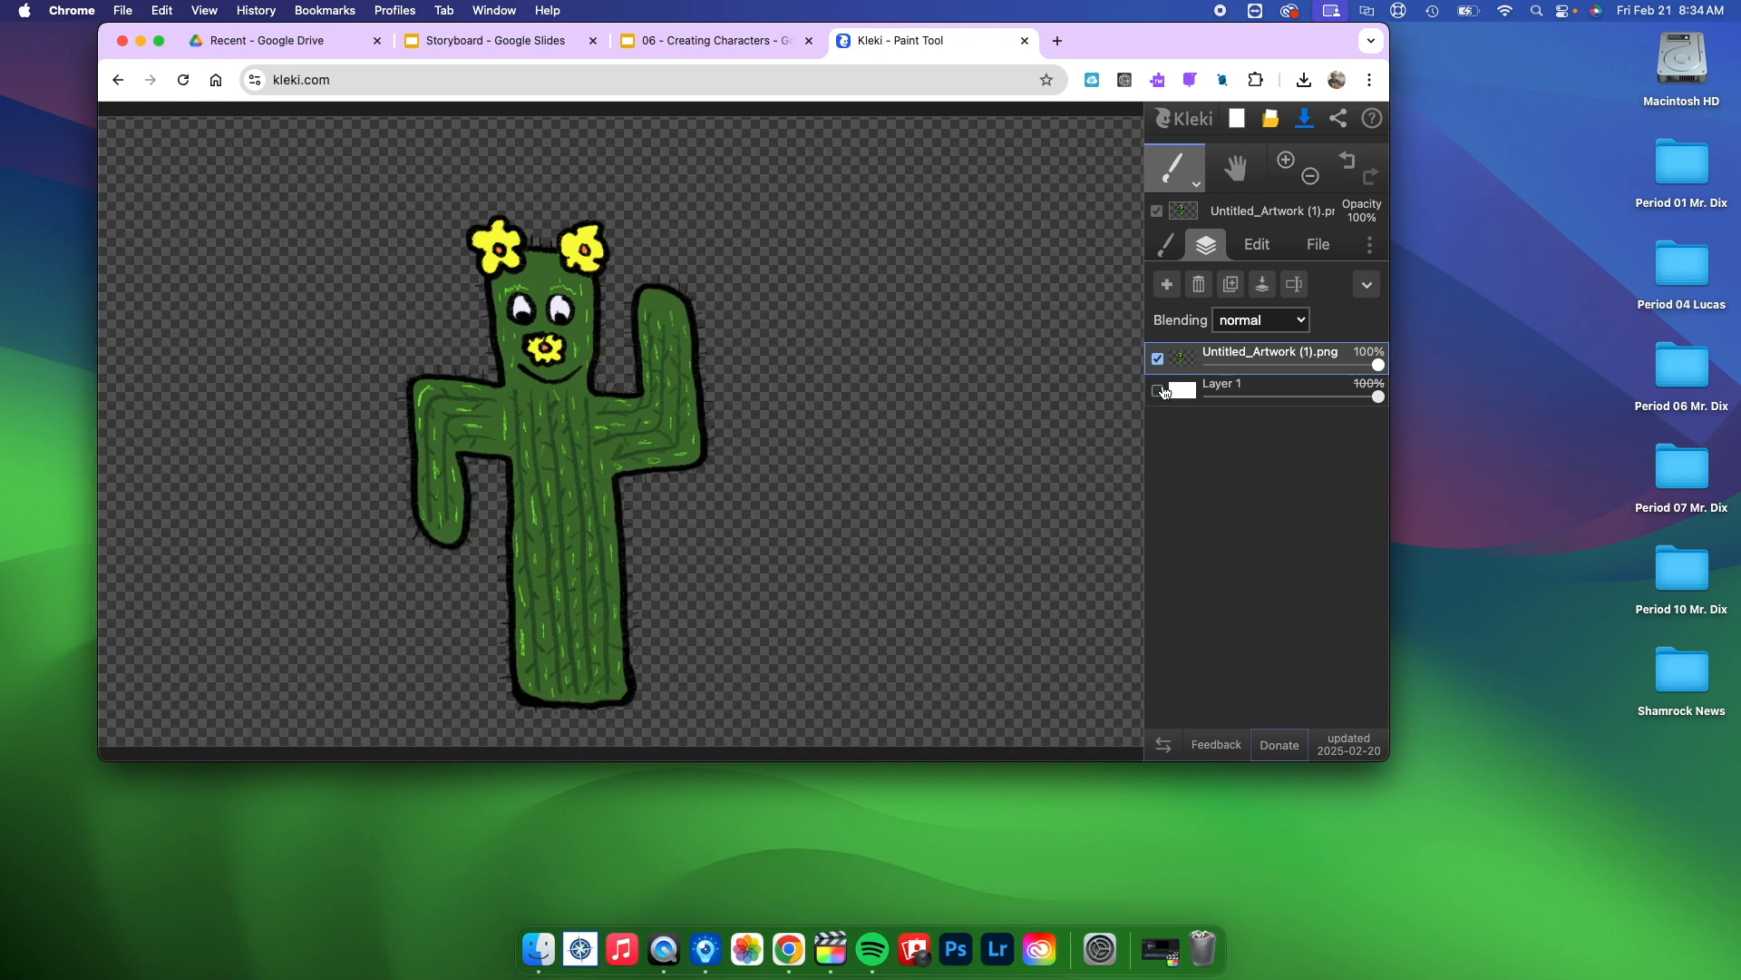
{"action": "left_click", "coordinate": [1157, 390]}
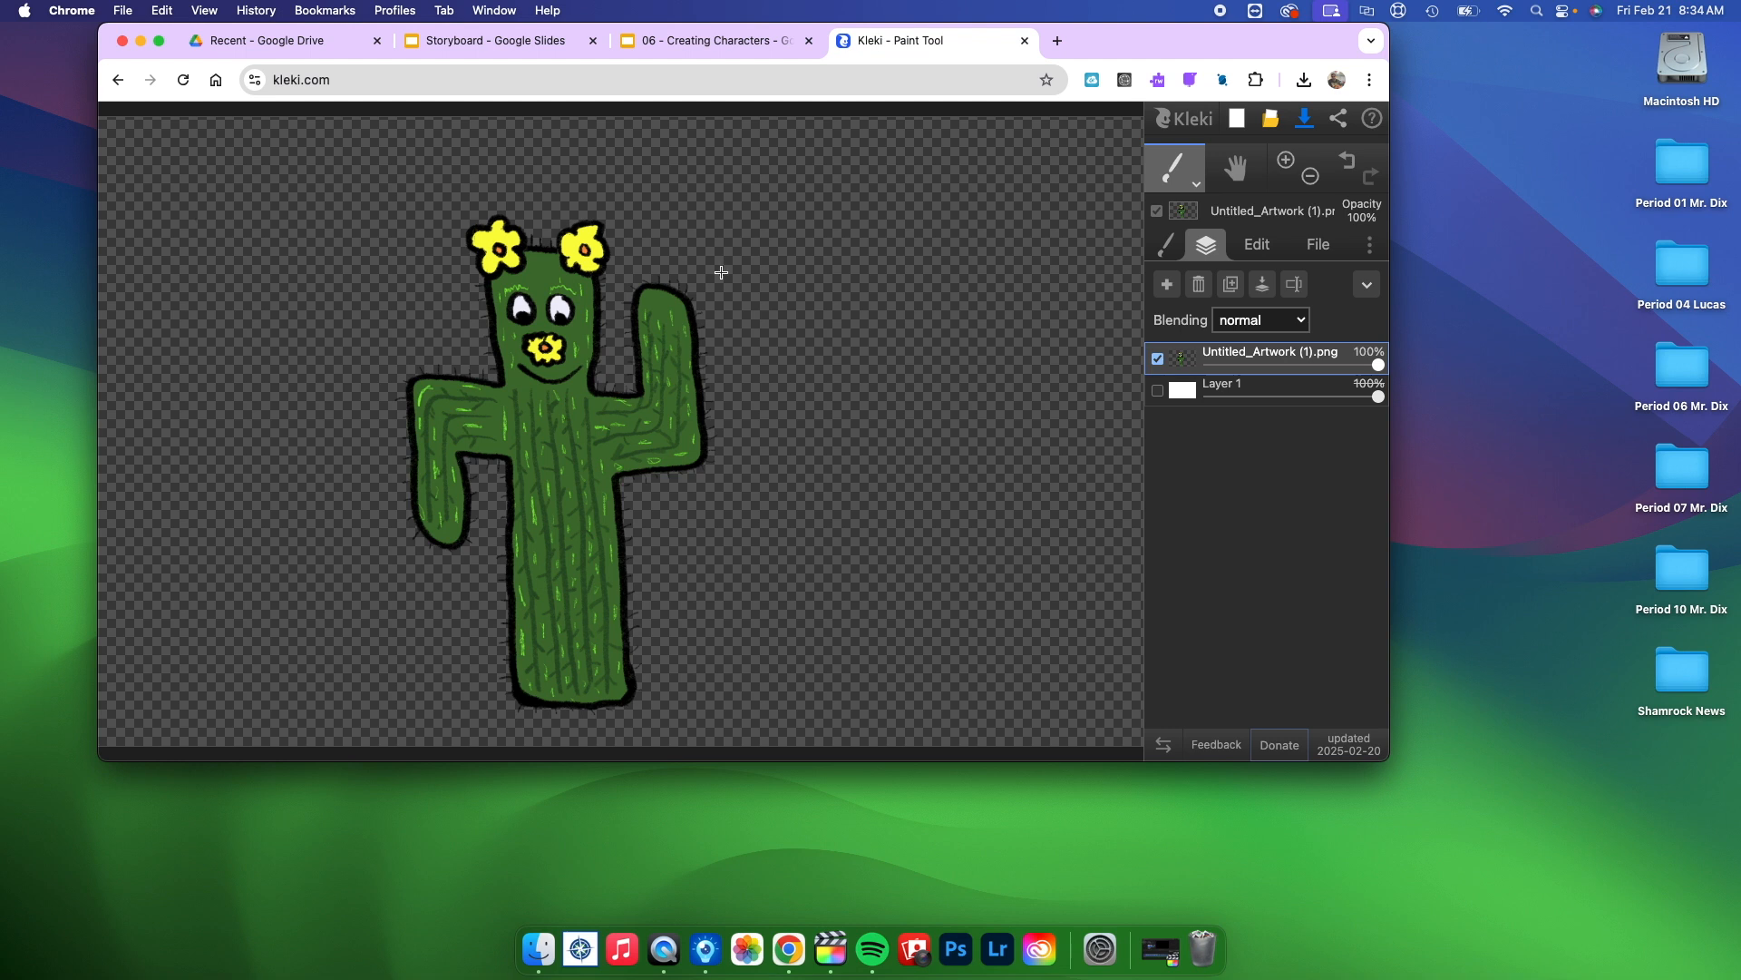
{"action": "mouse_move", "coordinate": [718, 313]}
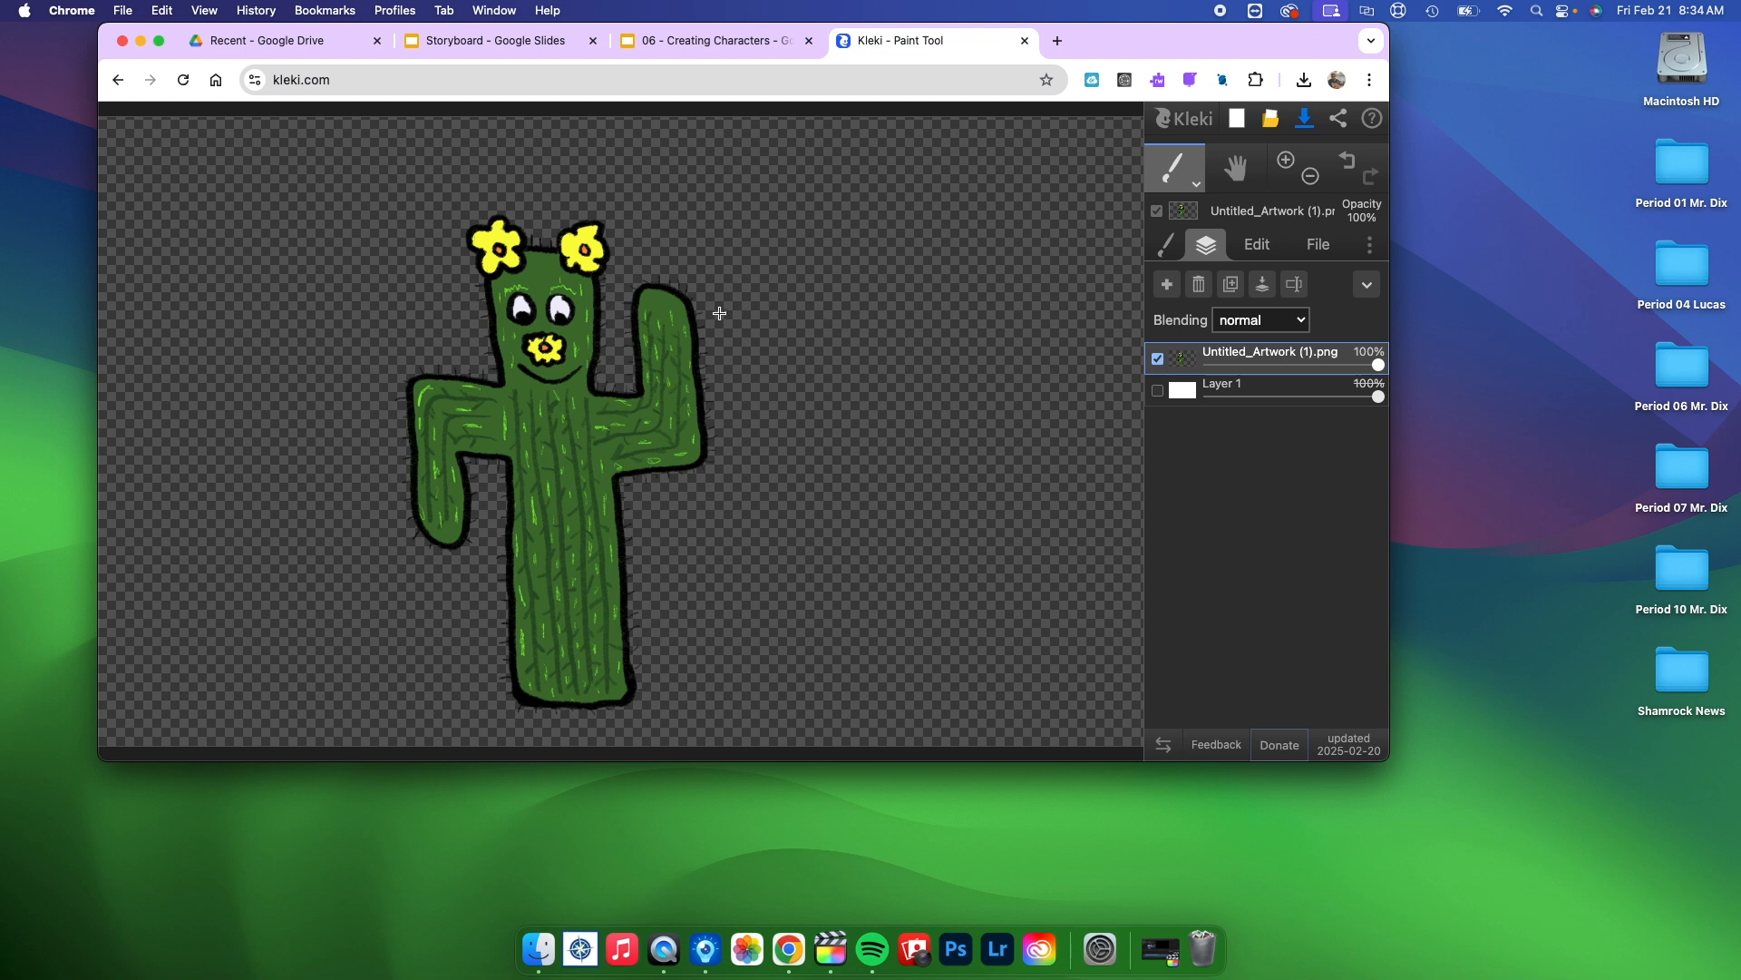
{"action": "mouse_move", "coordinate": [746, 365]}
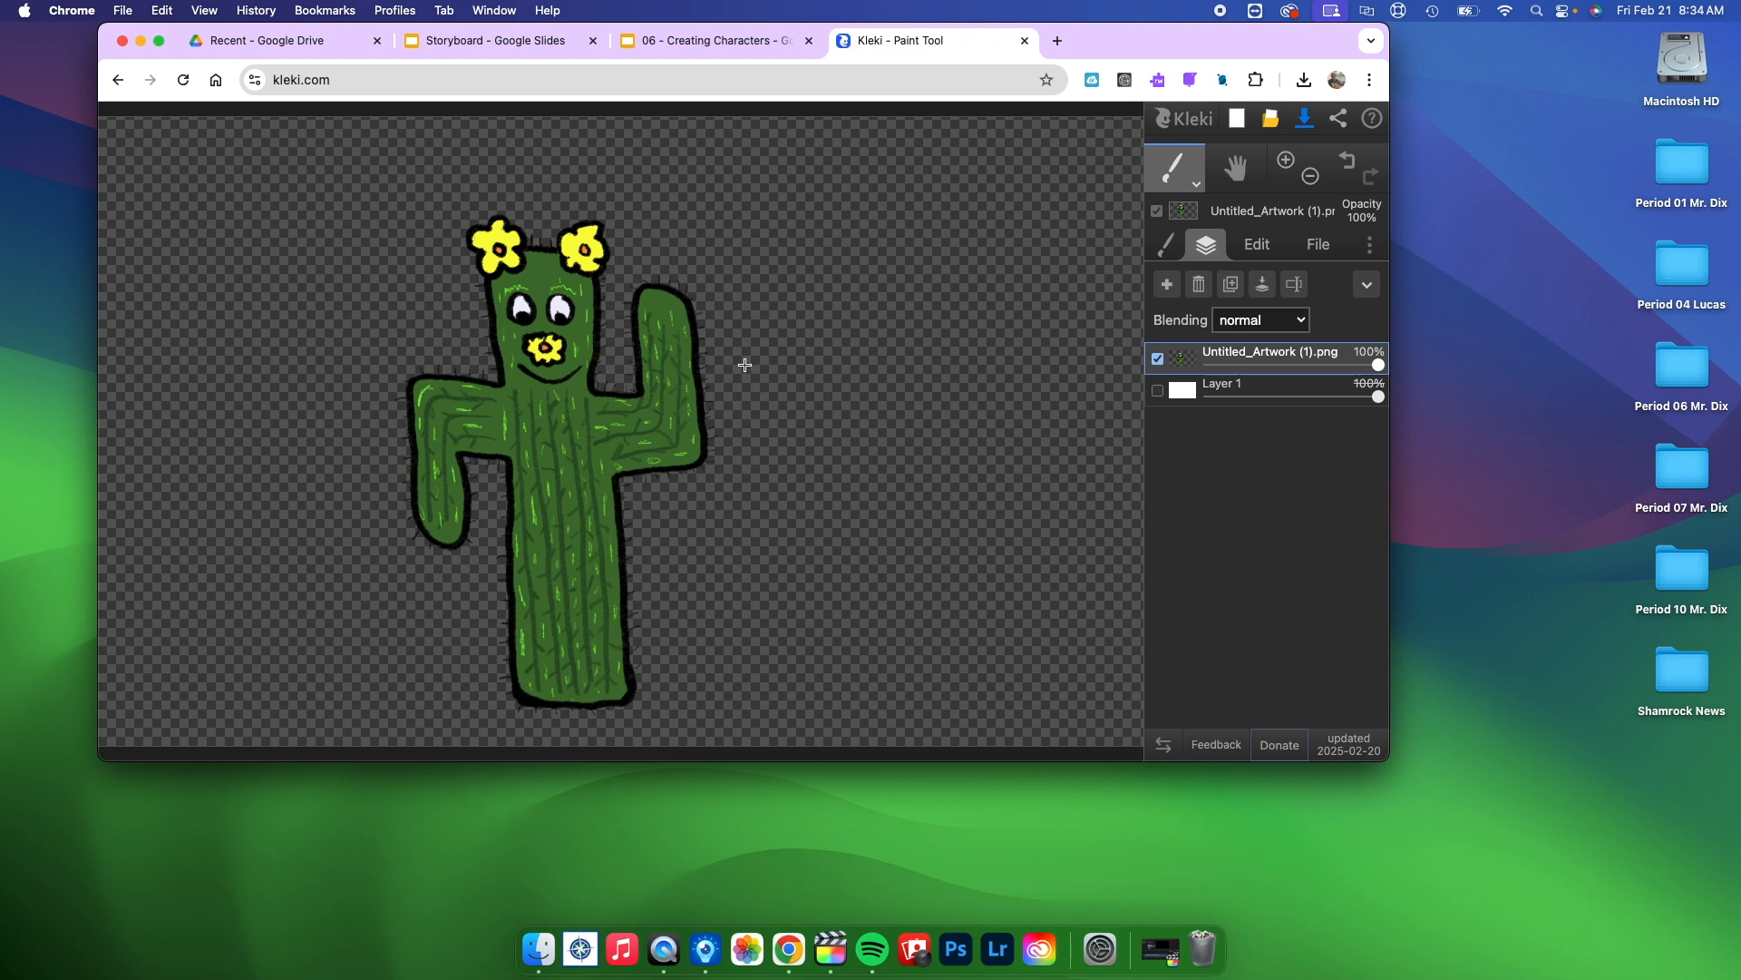